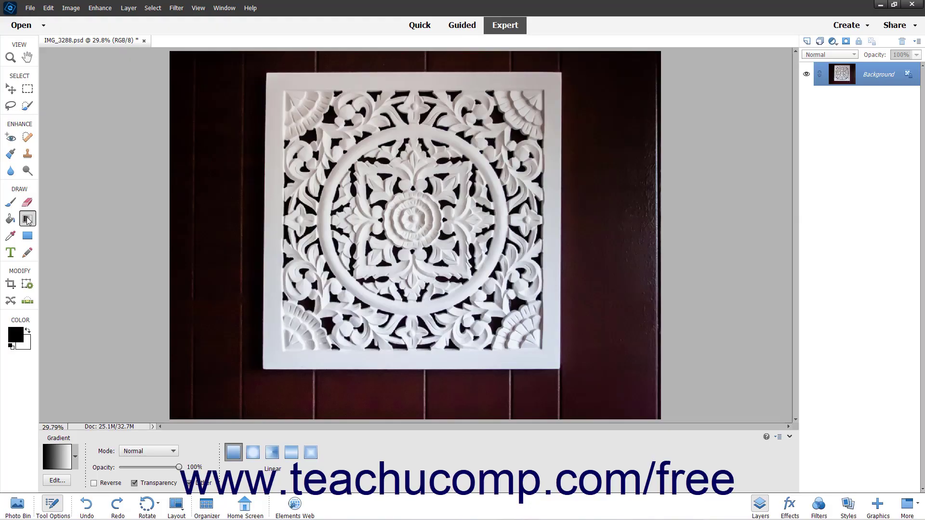
pyautogui.moveTo(27, 219)
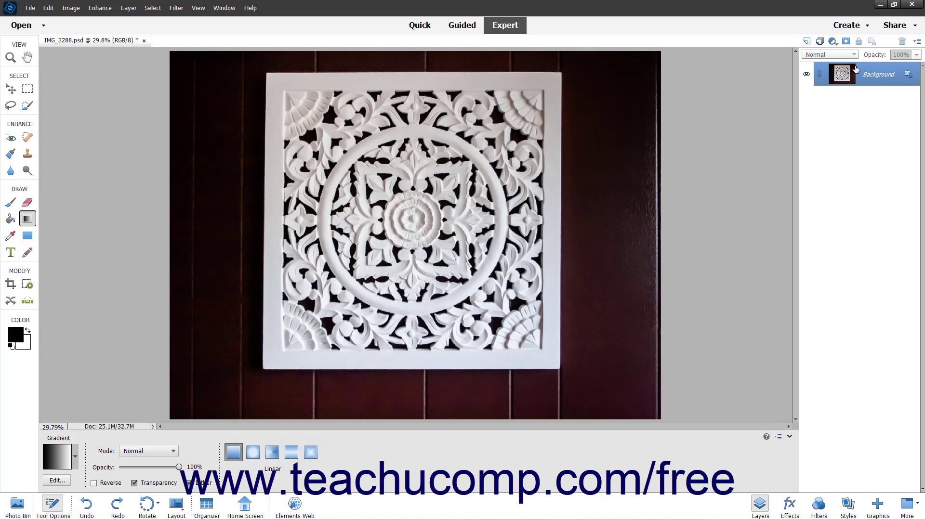
# Step: Target the Background layer and load the saved selection of the white carved panel
pyautogui.click(873, 80)
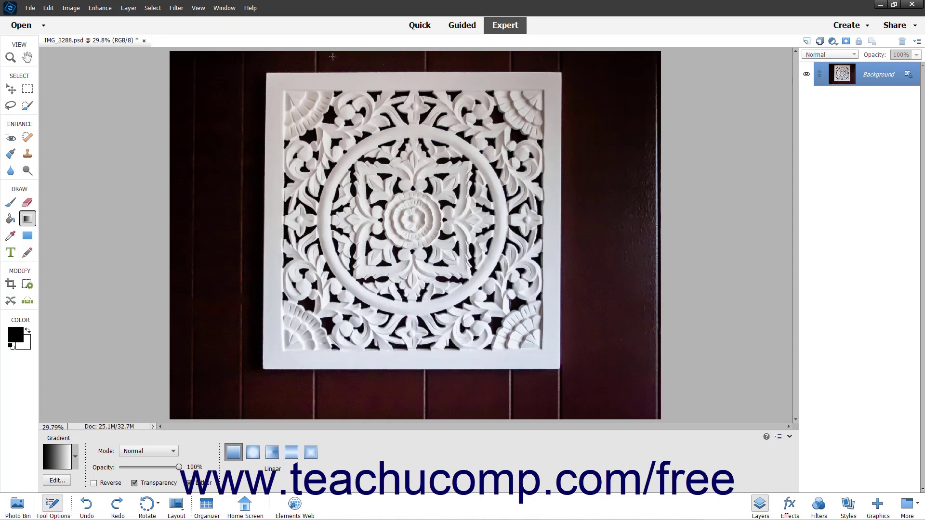
pyautogui.click(153, 7)
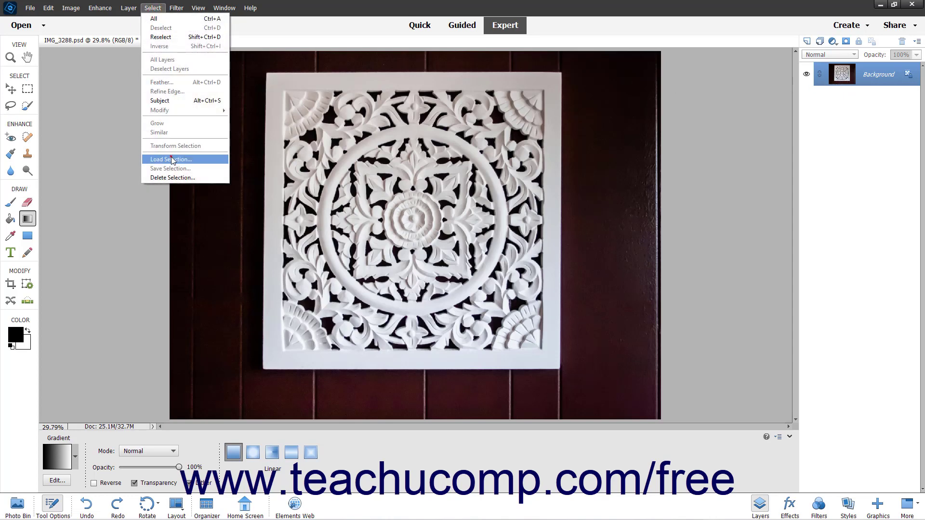
pyautogui.click(170, 159)
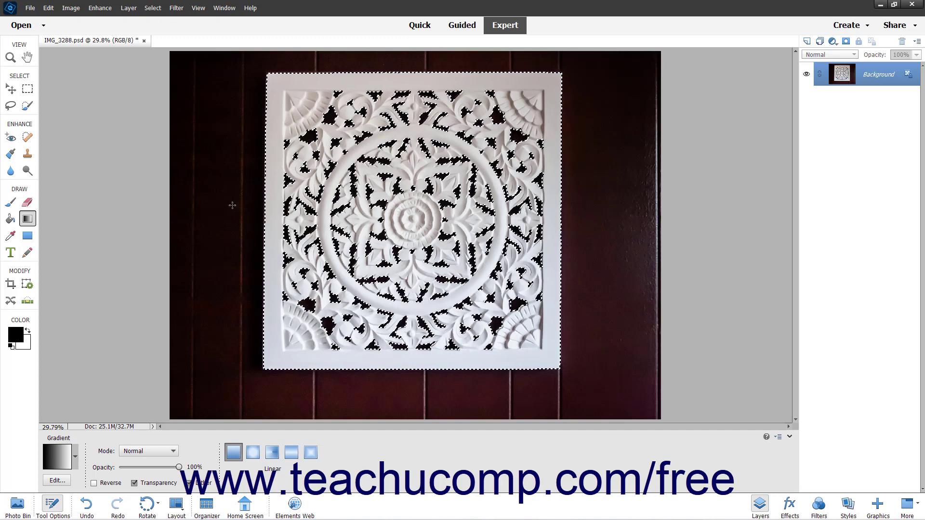
# Step: Keep the Gradient tool active and pick the Spectrum rainbow preset from the gradient list
pyautogui.click(28, 219)
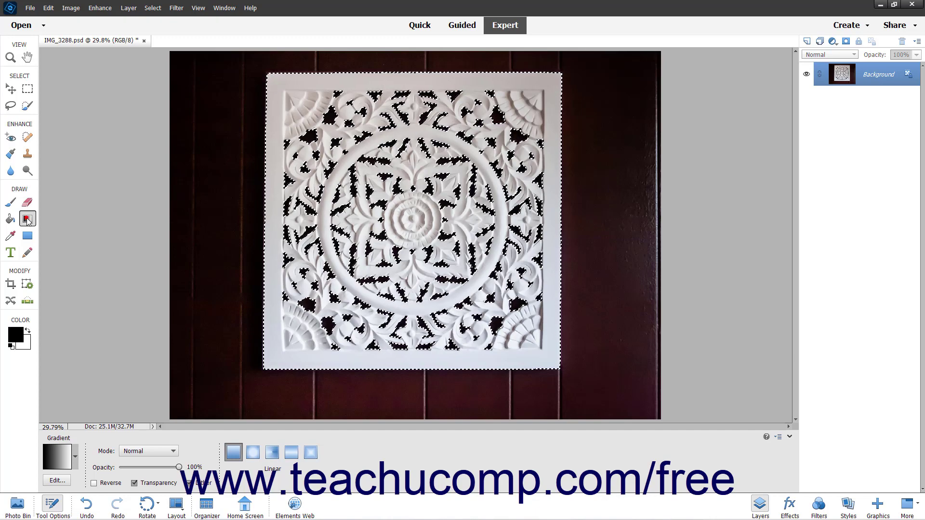
pyautogui.moveTo(27, 219)
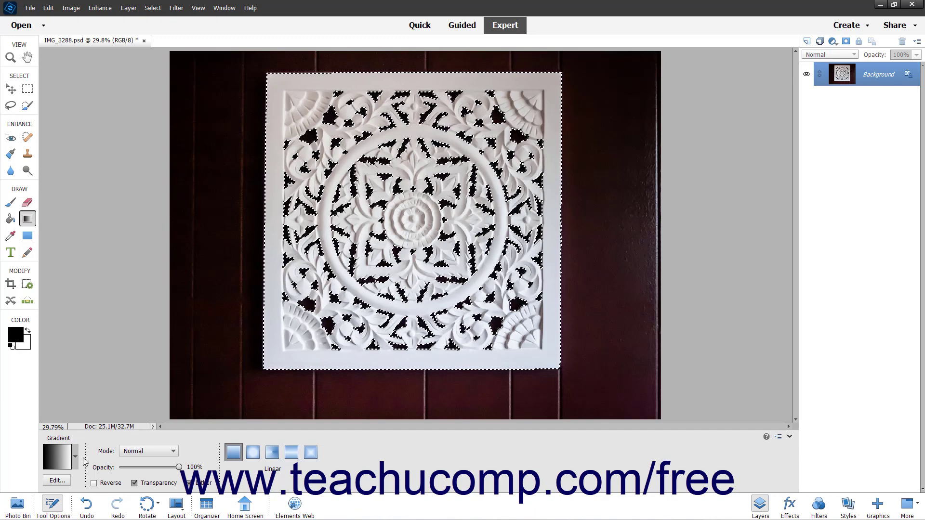
pyautogui.moveTo(75, 457)
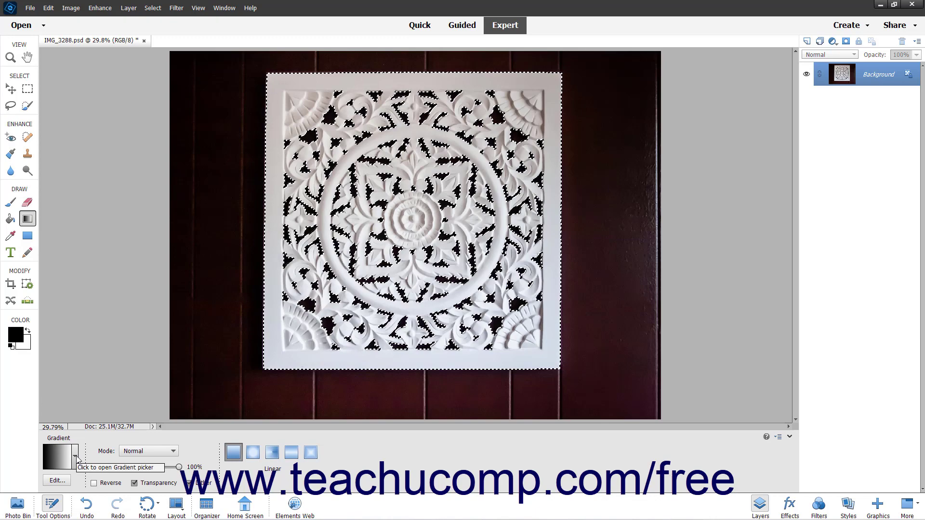
pyautogui.click(75, 456)
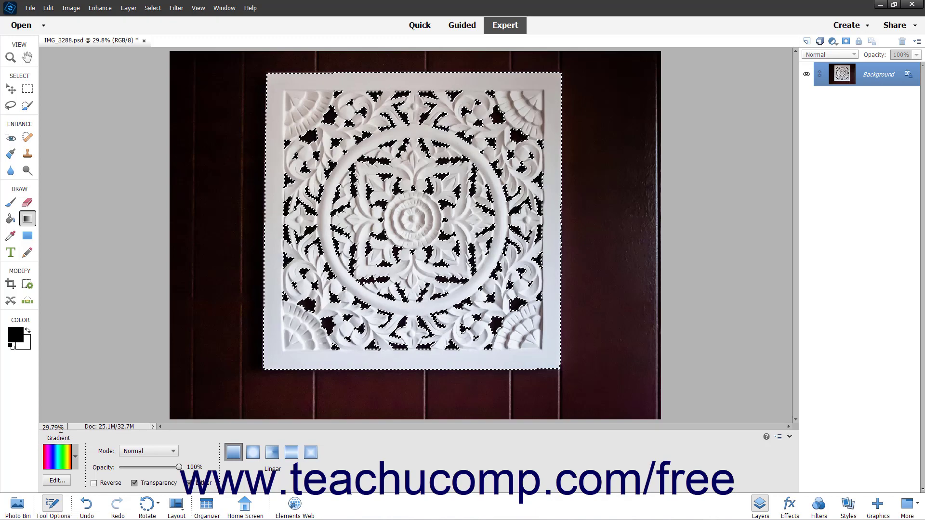
pyautogui.moveTo(57, 457)
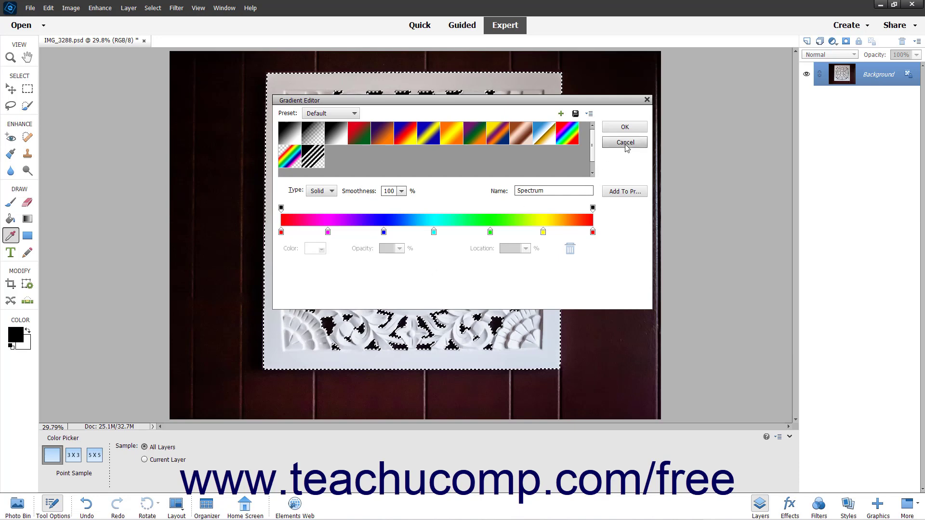
# Step: Cancel the Gradient Editor, keeping the Spectrum gradient selected
pyautogui.click(625, 142)
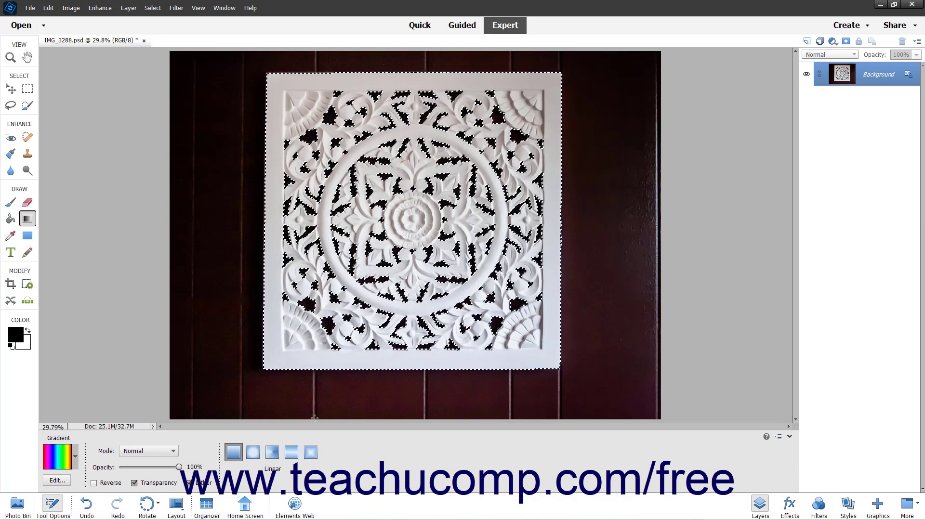
pyautogui.click(166, 451)
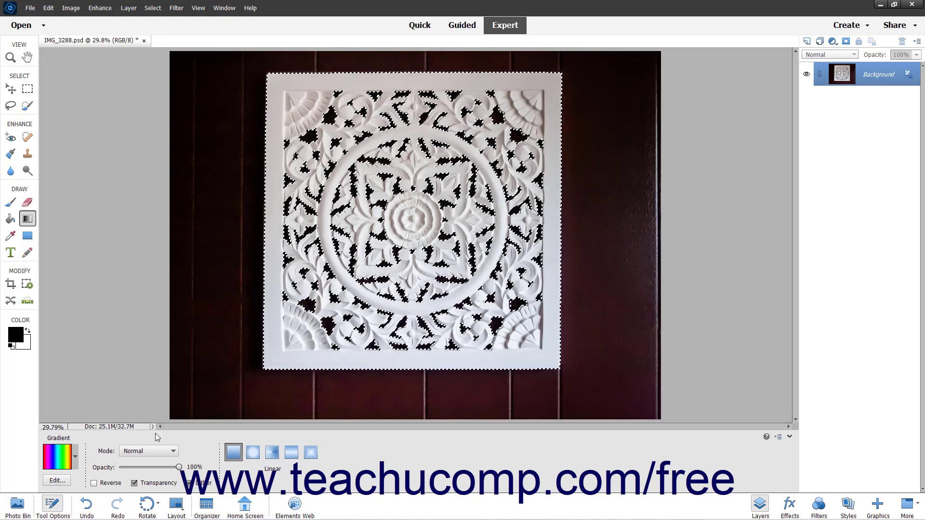
# Step: Lower the gradient opacity to 49%, leaving Reverse unchecked after toggling it
pyautogui.moveTo(178, 468); pyautogui.dragTo(163, 467)
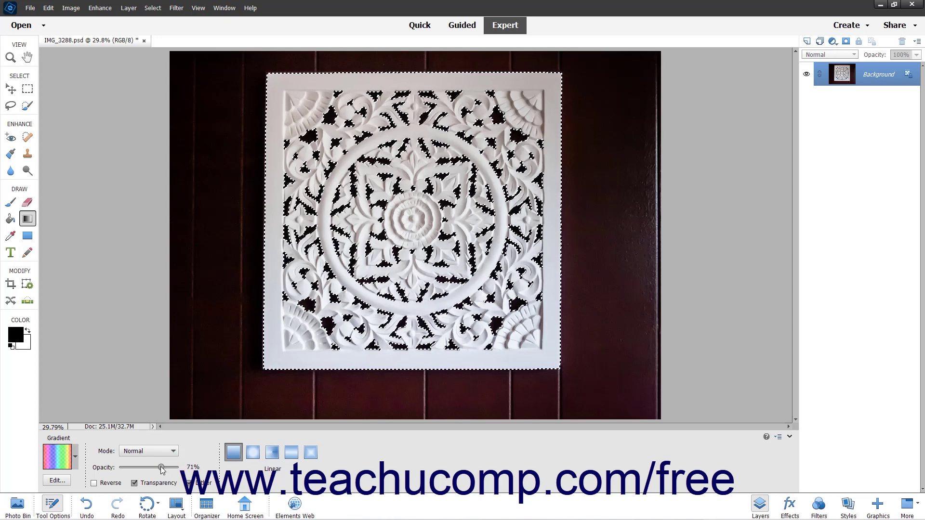
pyautogui.moveTo(163, 468); pyautogui.dragTo(147, 467)
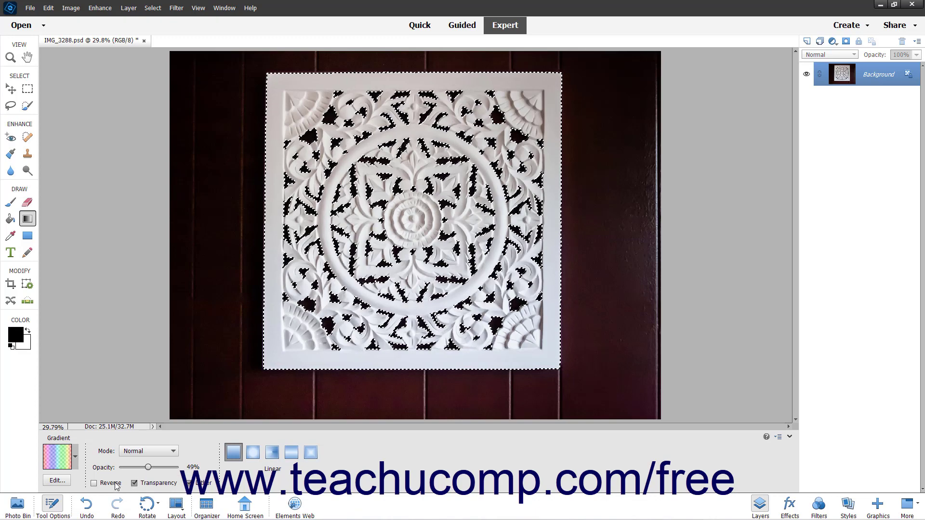
pyautogui.click(94, 483)
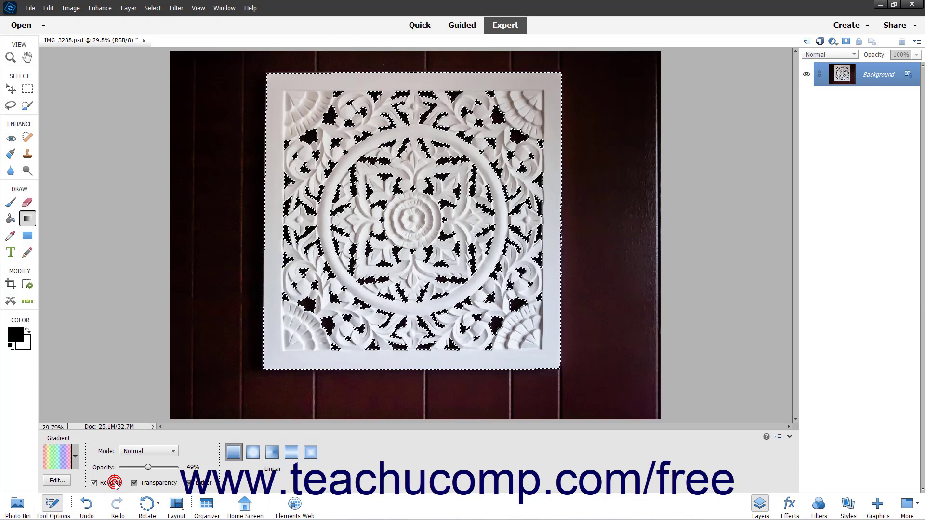
pyautogui.click(94, 483)
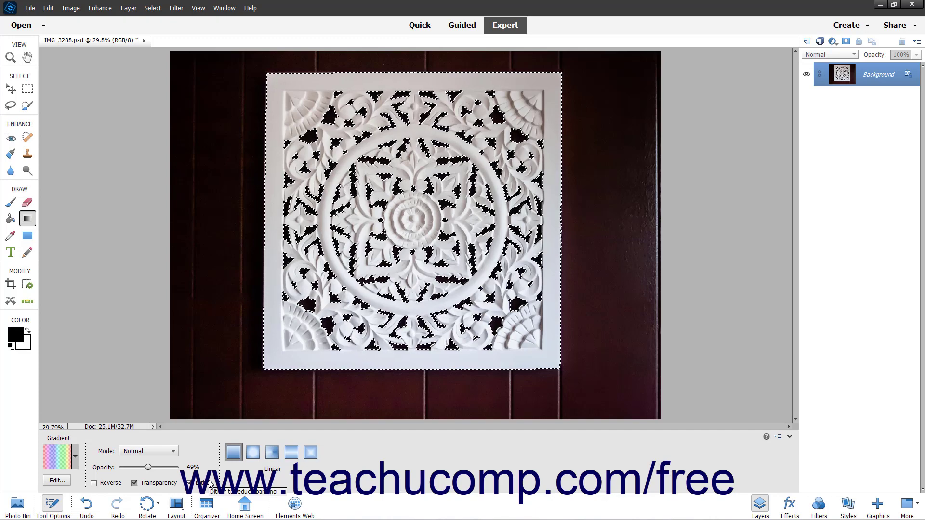
pyautogui.moveTo(234, 451)
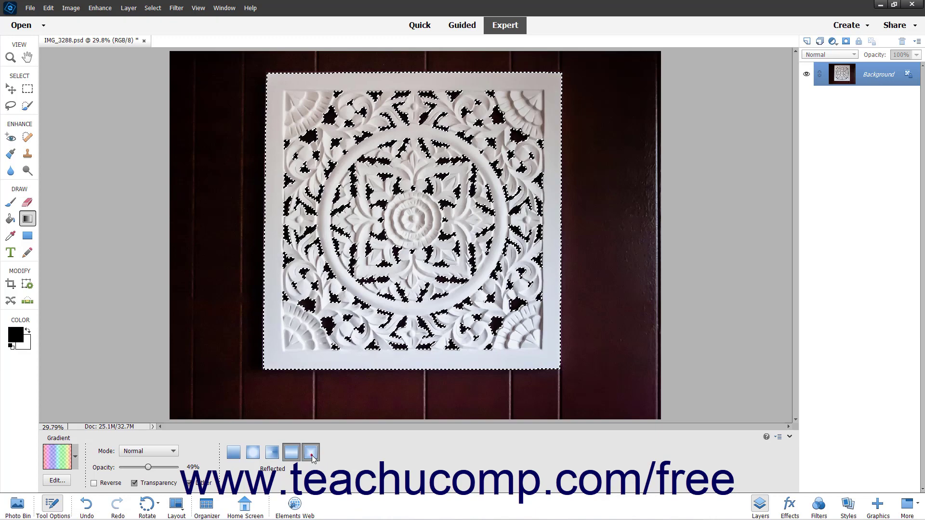
pyautogui.click(310, 452)
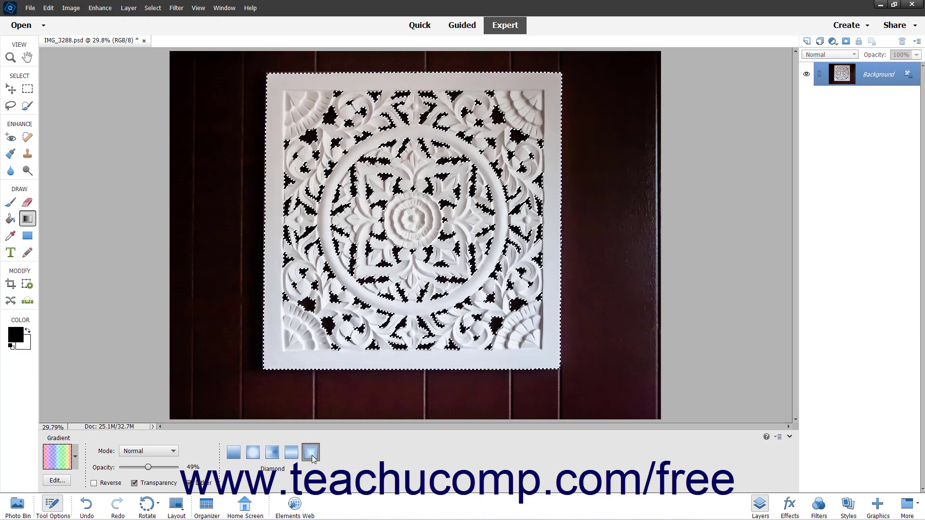
pyautogui.click(232, 452)
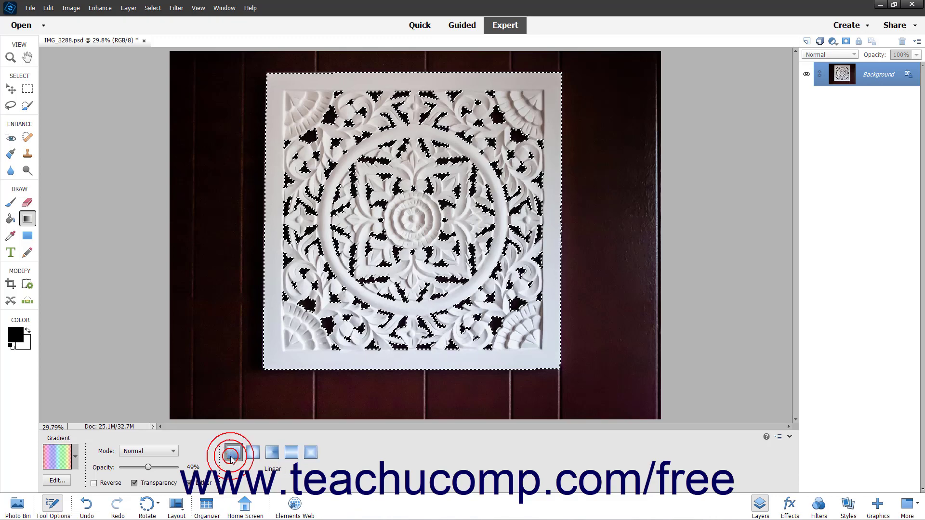
pyautogui.click(233, 451)
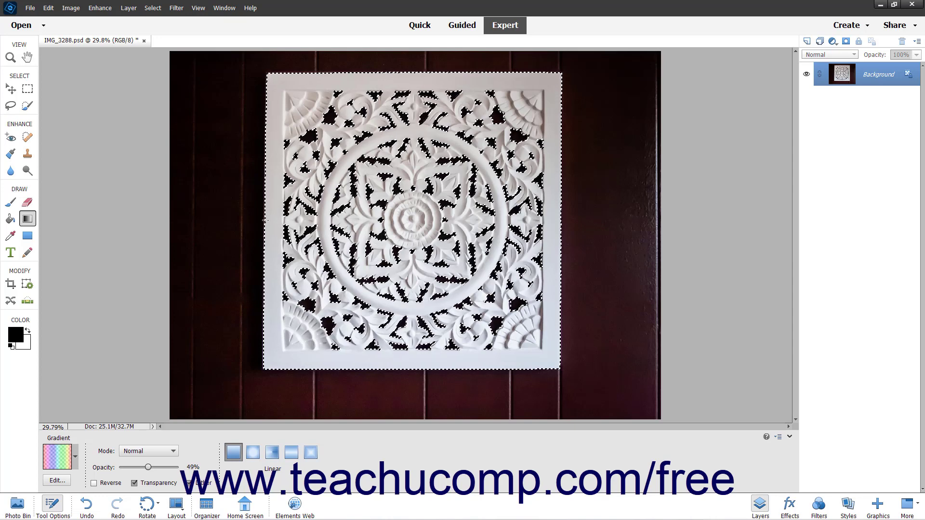
# Step: Drag the rainbow gradient across the selected panel from its left edge to its right edge
pyautogui.moveTo(265, 221); pyautogui.dragTo(374, 227)
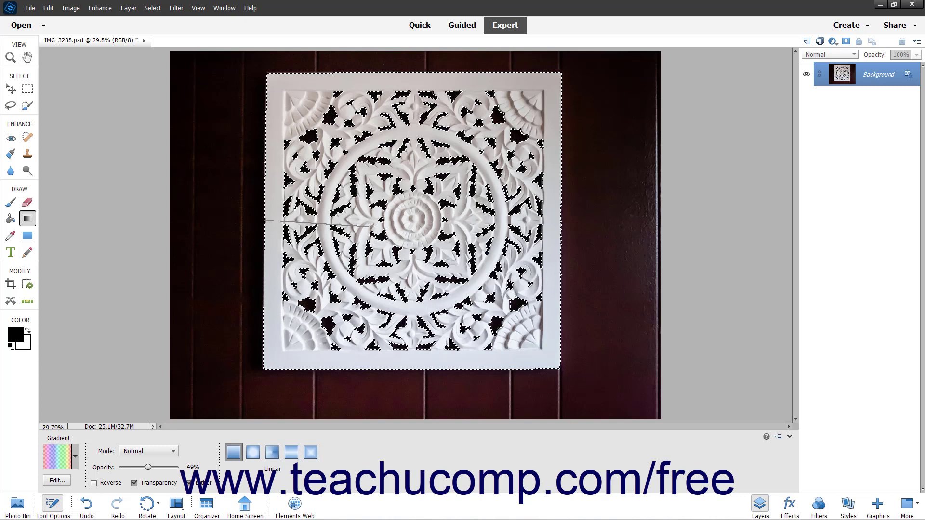
pyautogui.moveTo(265, 221); pyautogui.dragTo(451, 229)
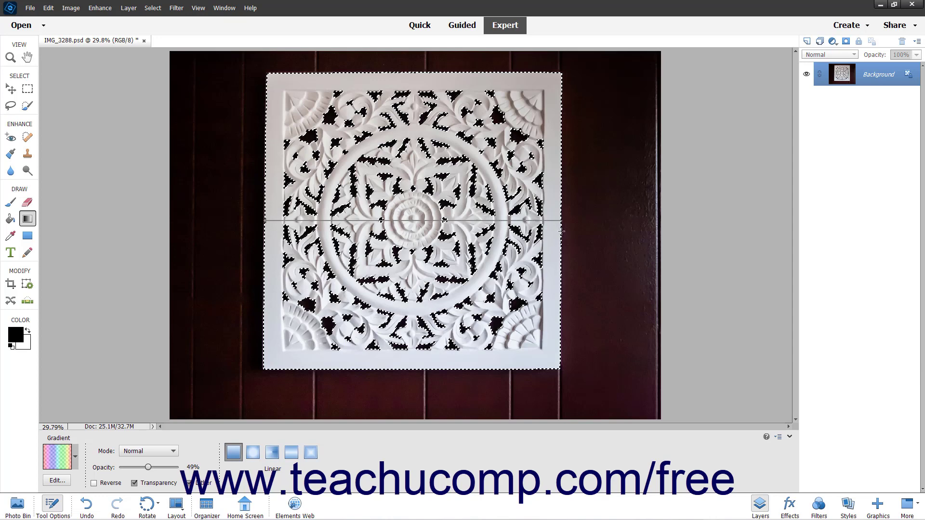
pyautogui.moveTo(272, 221); pyautogui.dragTo(543, 221)
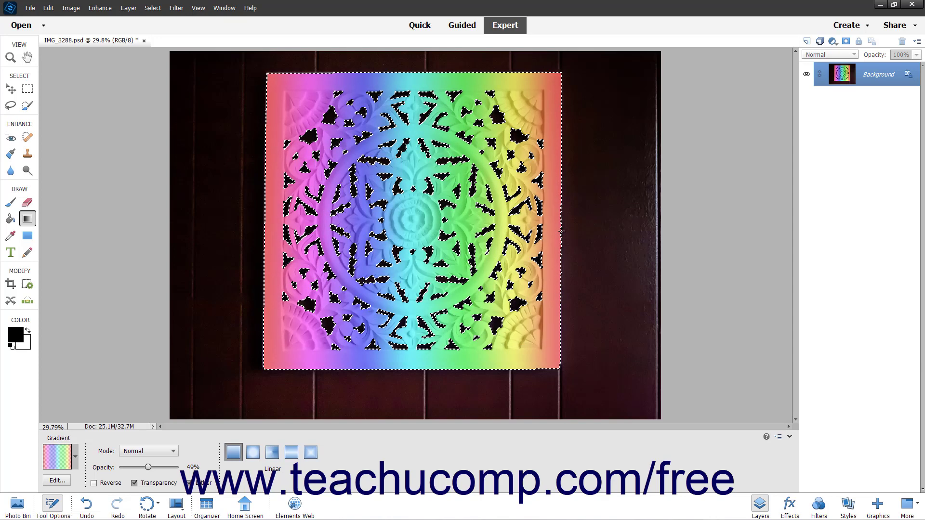
pyautogui.click(152, 8)
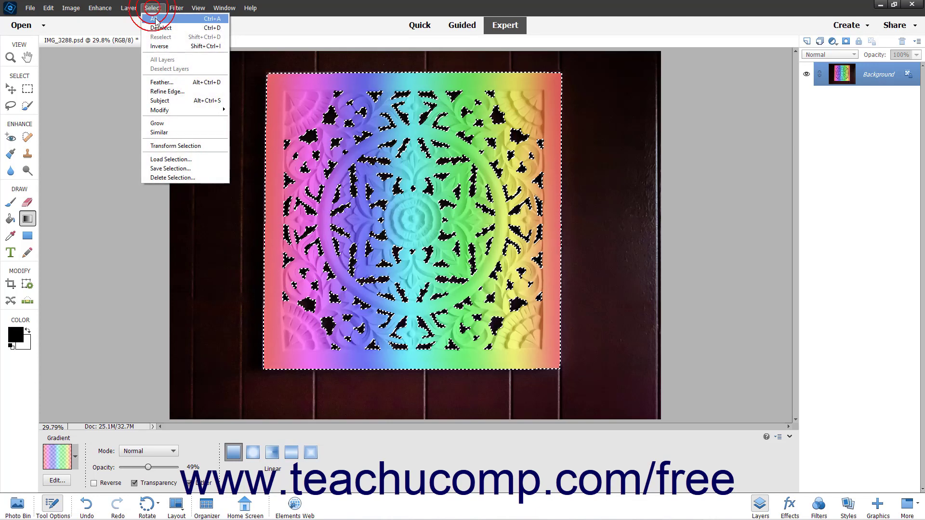